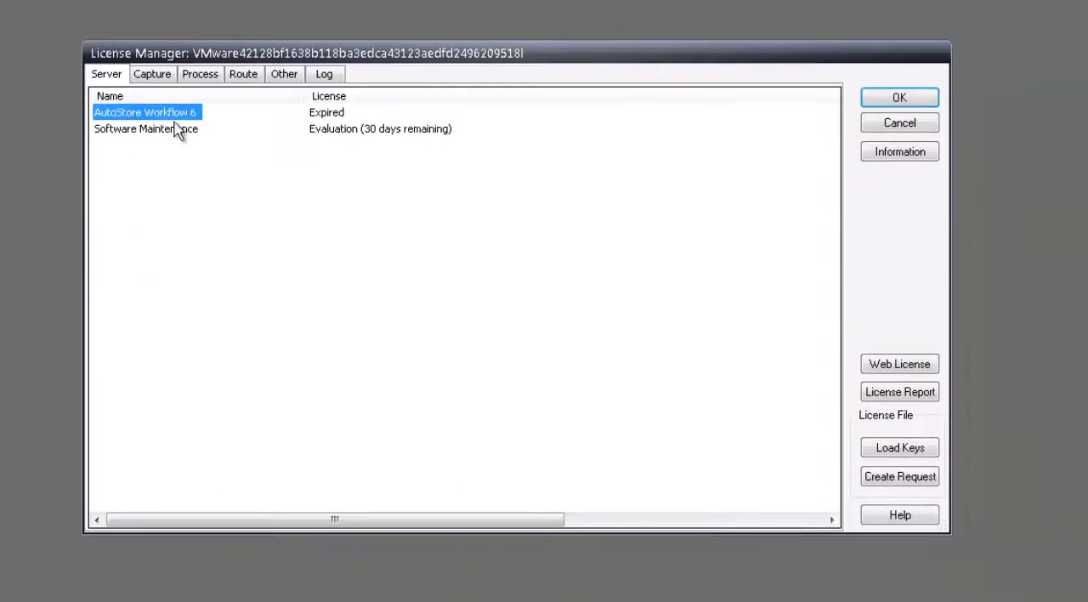
# Review the Software Maintenance and Workflow 6 license entries and start a license request file.
pyautogui.click(146, 129)
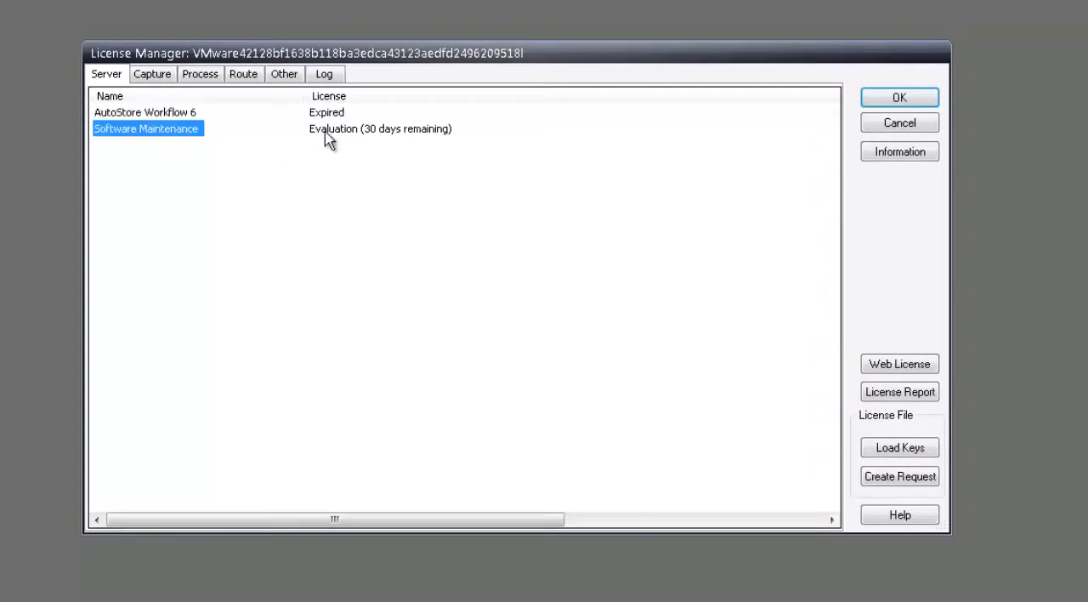
pyautogui.click(145, 112)
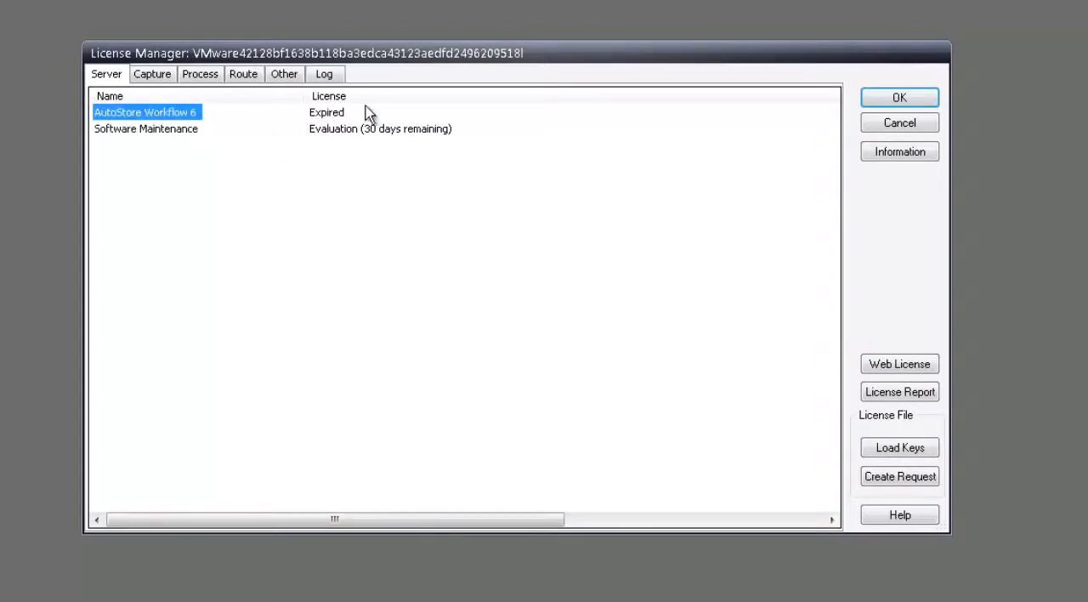
pyautogui.moveTo(902, 468)
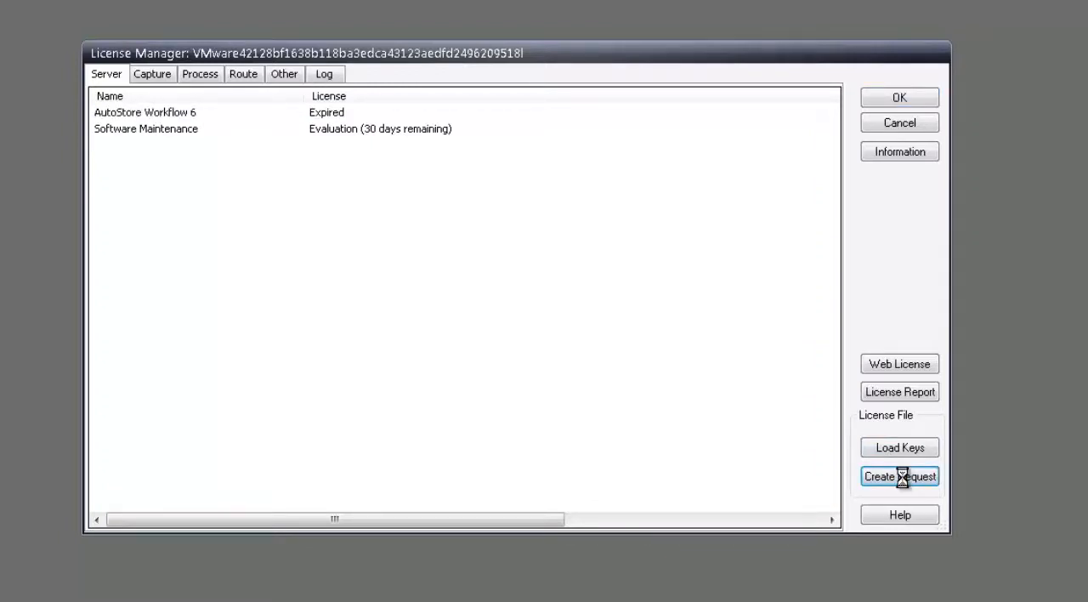
pyautogui.click(898, 476)
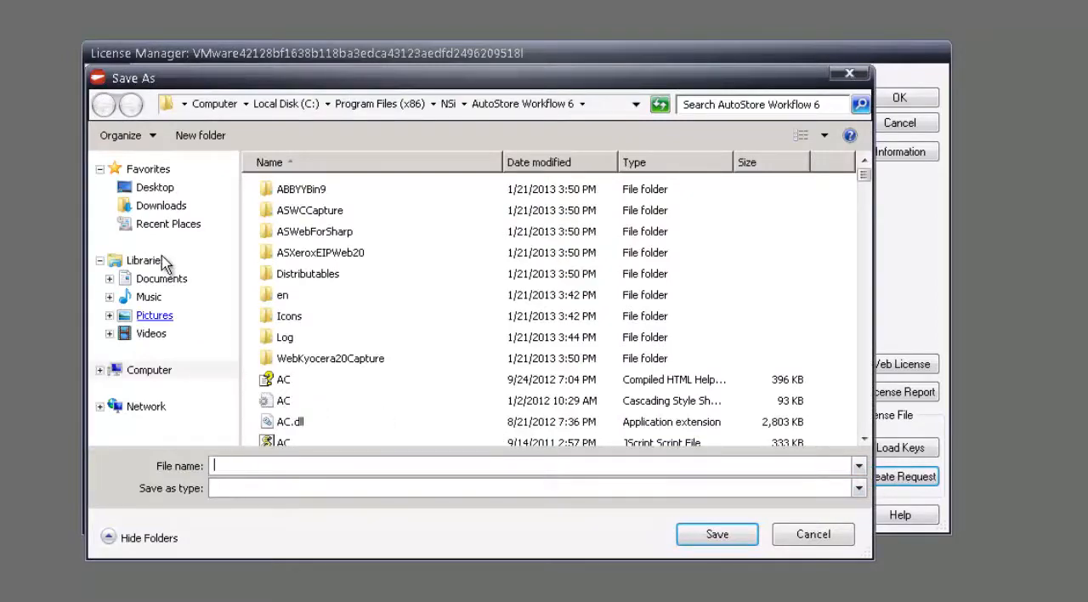
# Create and enter a new AutoStore License Files folder inside C:\AutoStore Files.
pyautogui.click(153, 187)
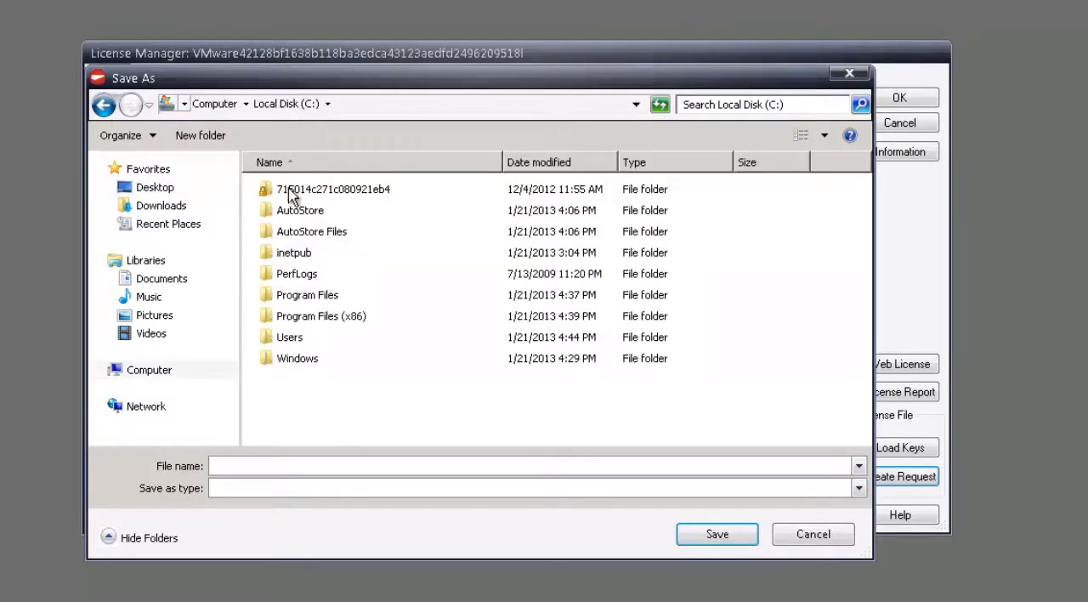
pyautogui.doubleClick(311, 231)
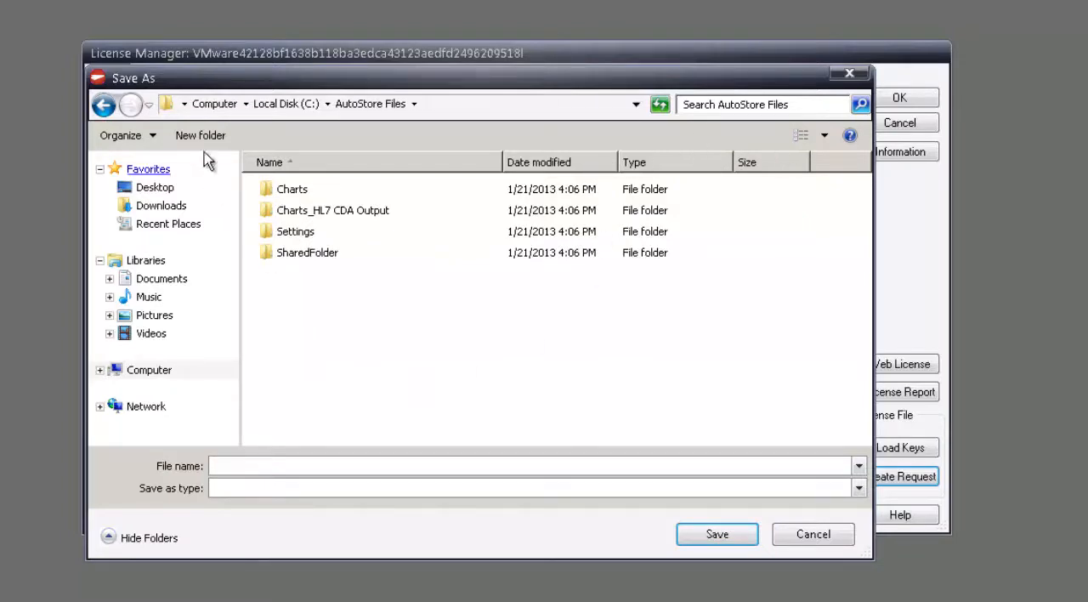
pyautogui.click(201, 136)
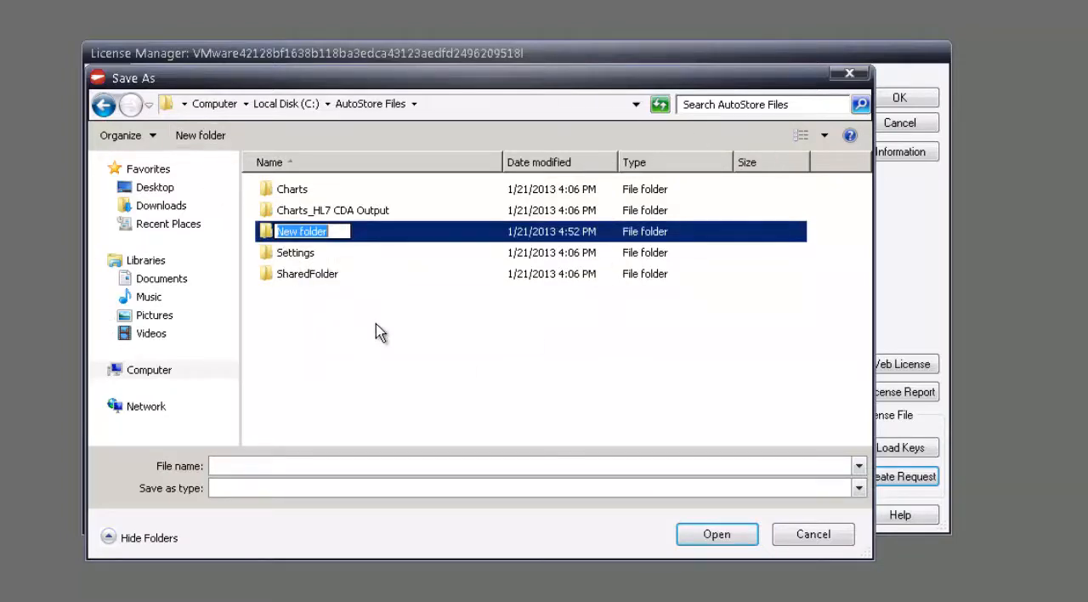
pyautogui.write('AutoStore License Output')
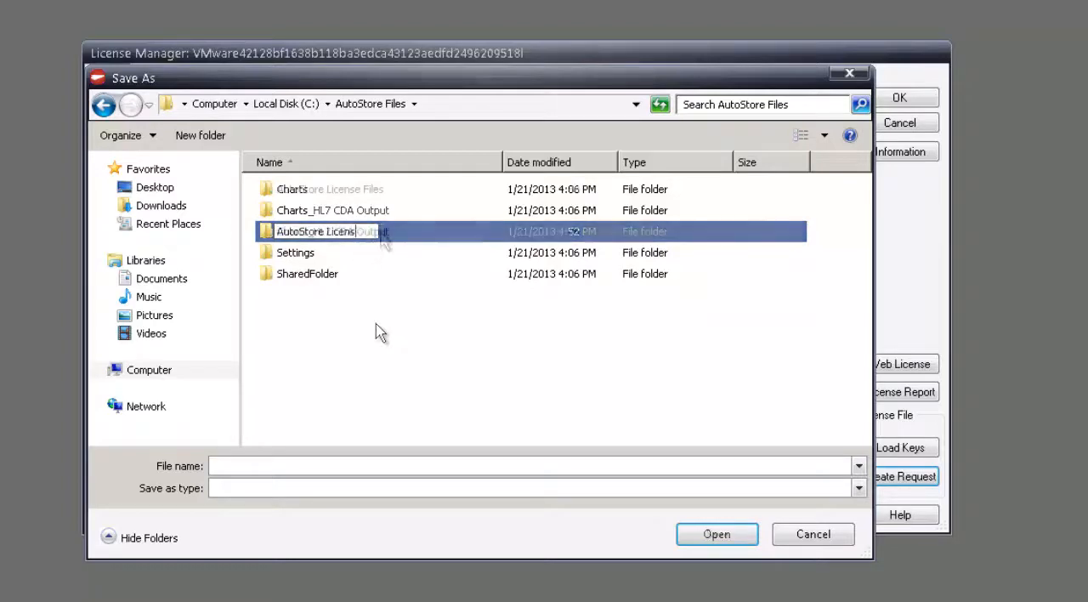
pyautogui.doubleClick(317, 232)
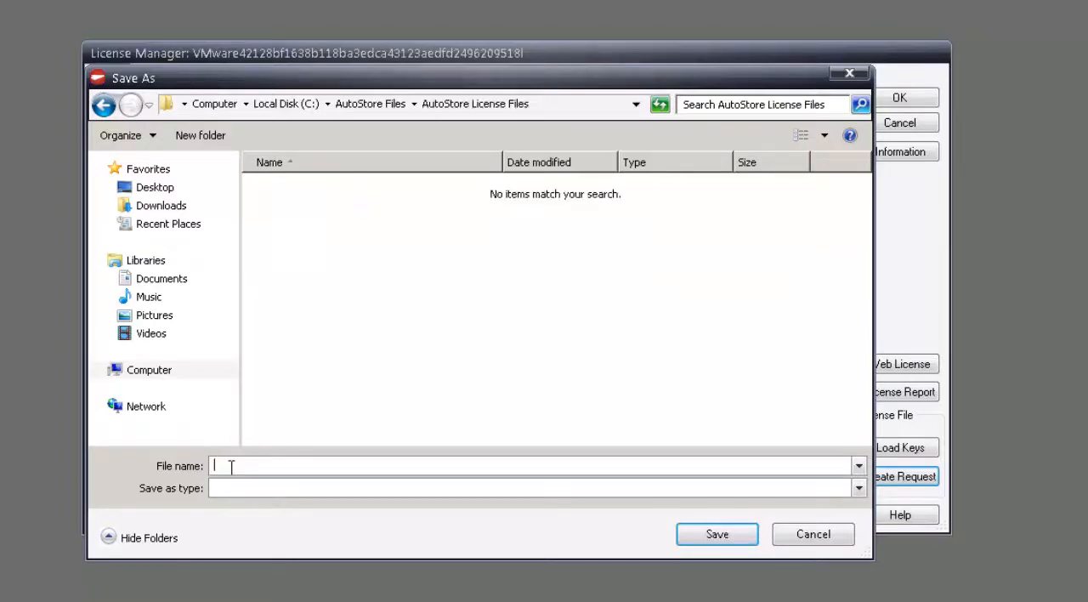
# Save the license request file as 1212013.txt in the new folder.
pyautogui.write('121')
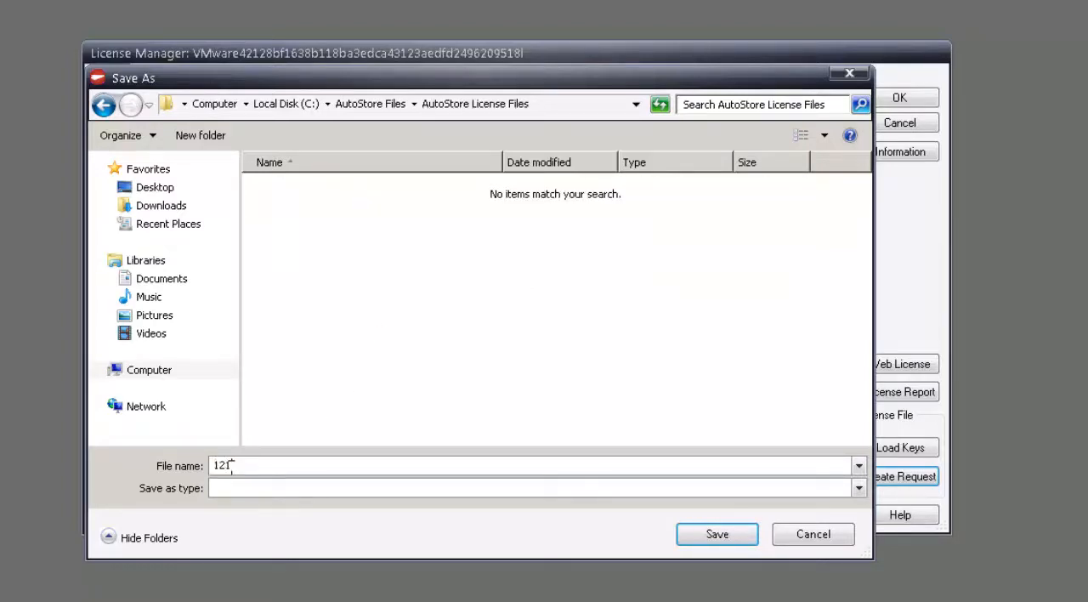
pyautogui.write('2013.')
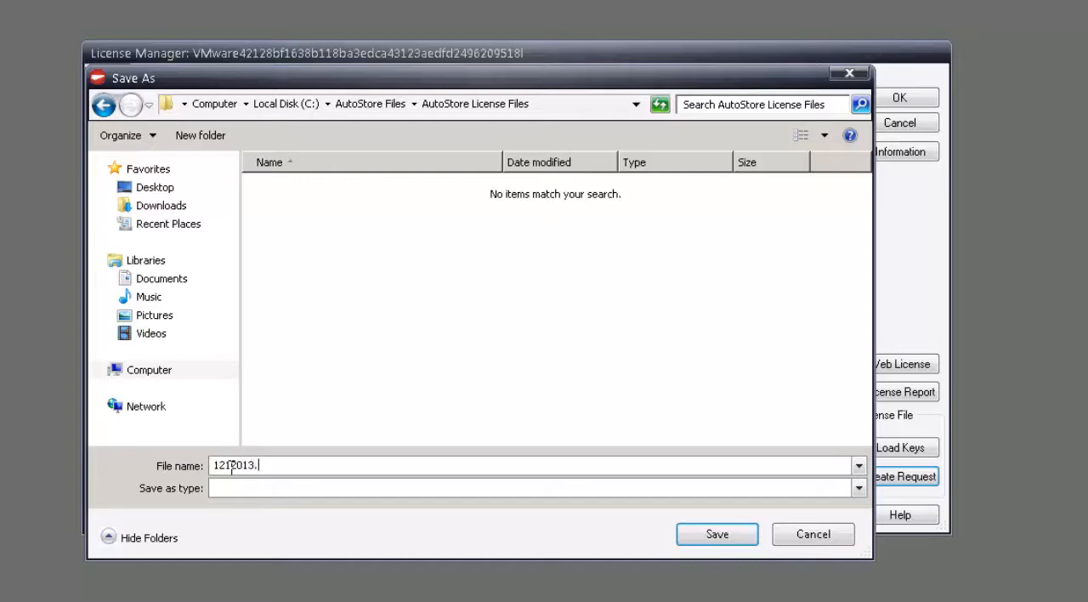
pyautogui.write('txt')
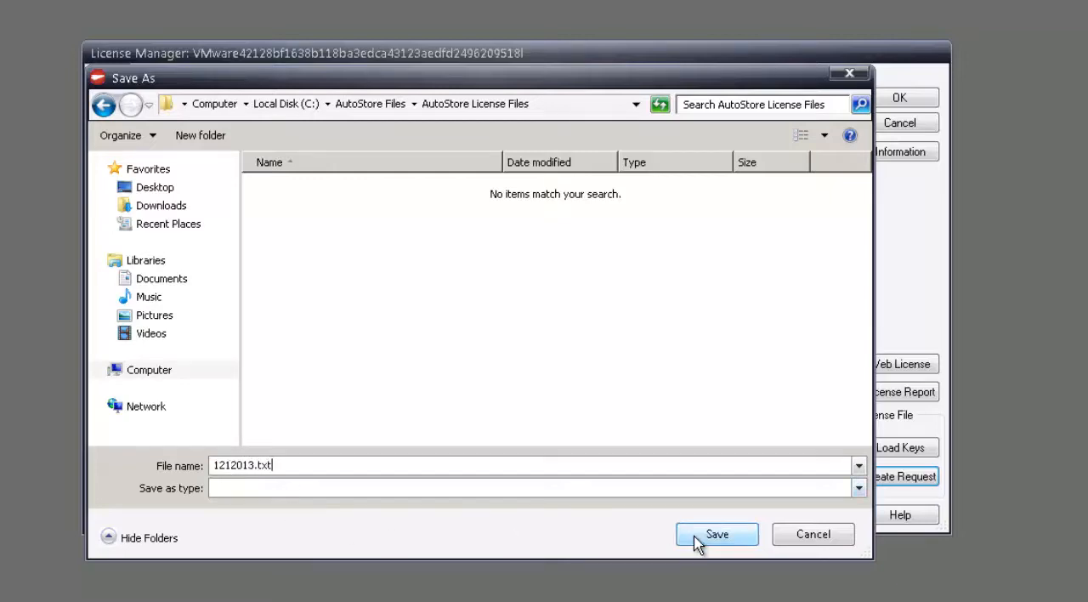
pyautogui.click(717, 534)
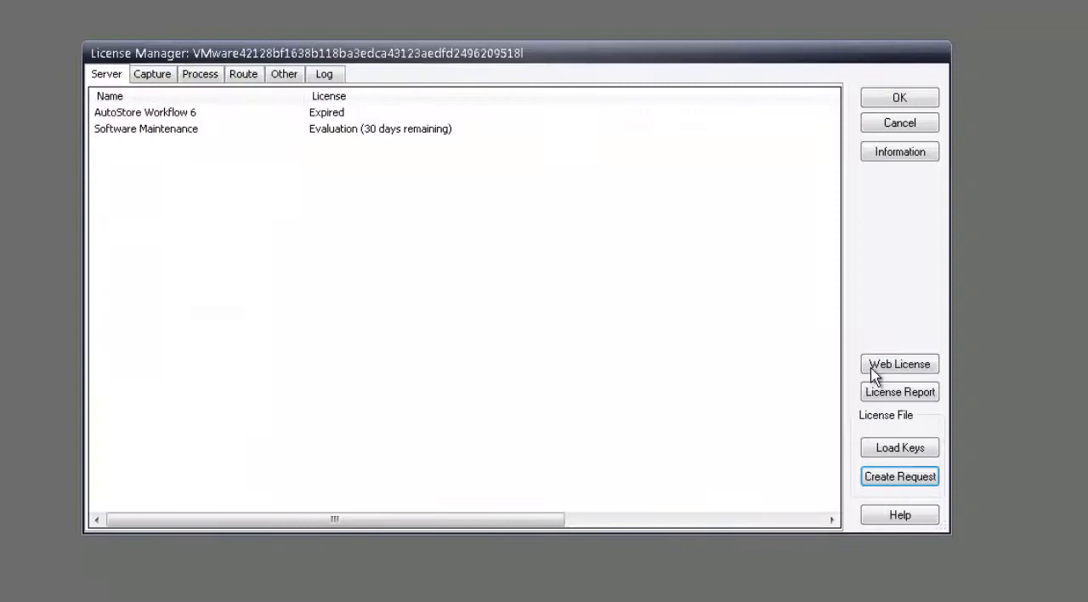
# Log in to the NSi Web License site with the saved email address and password.
pyautogui.click(899, 364)
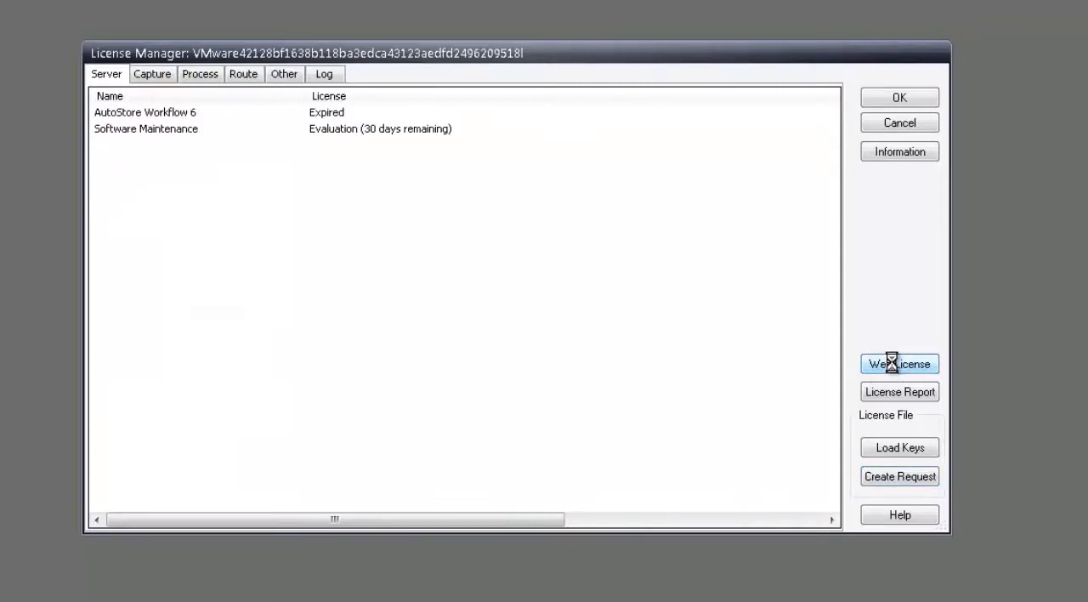
pyautogui.click(898, 364)
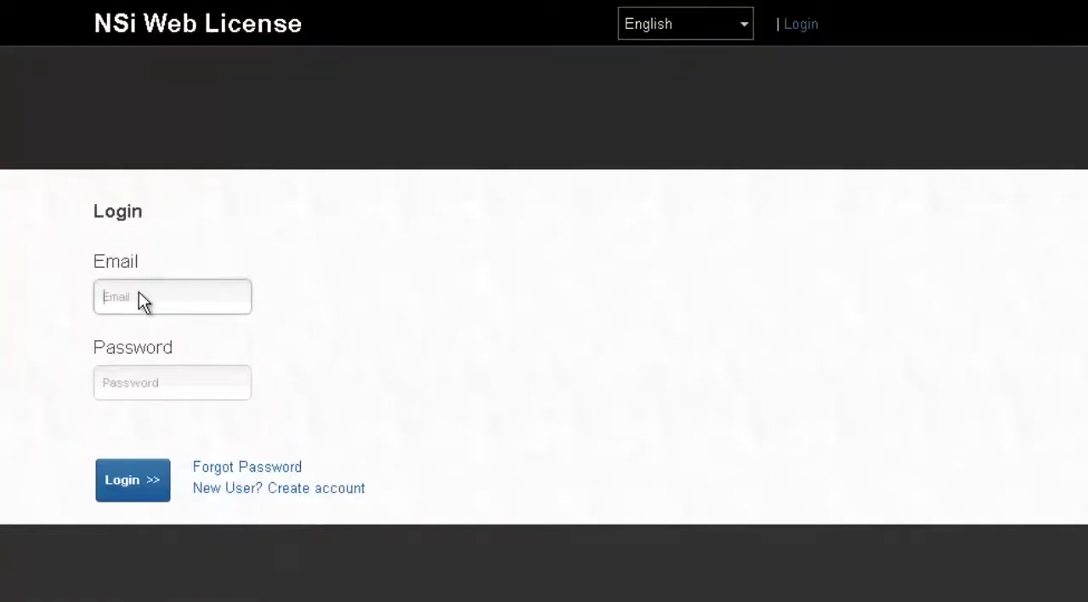
pyautogui.click(171, 296)
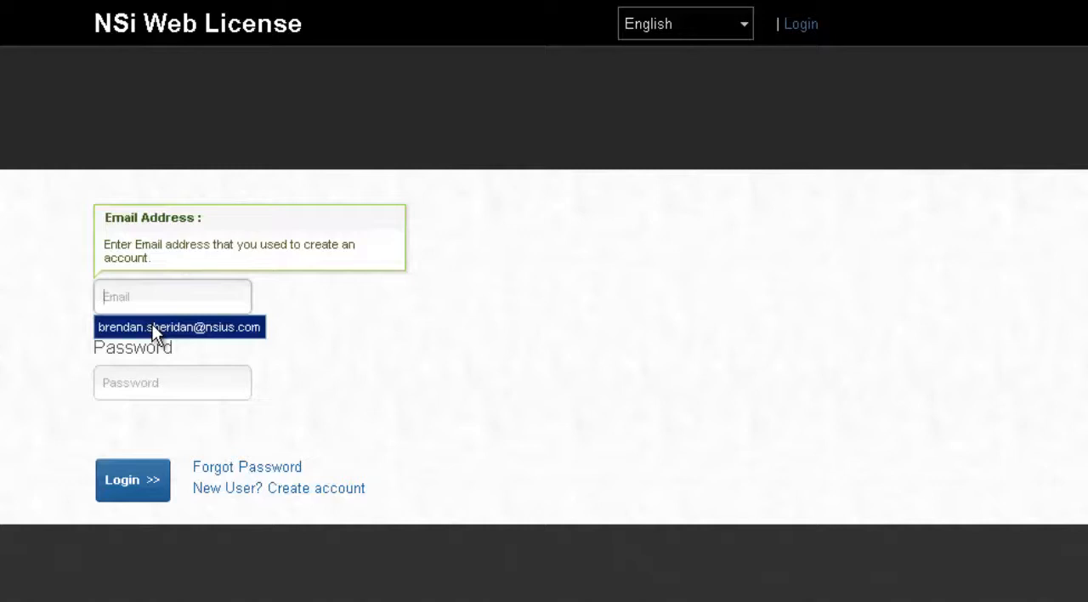
pyautogui.click(180, 326)
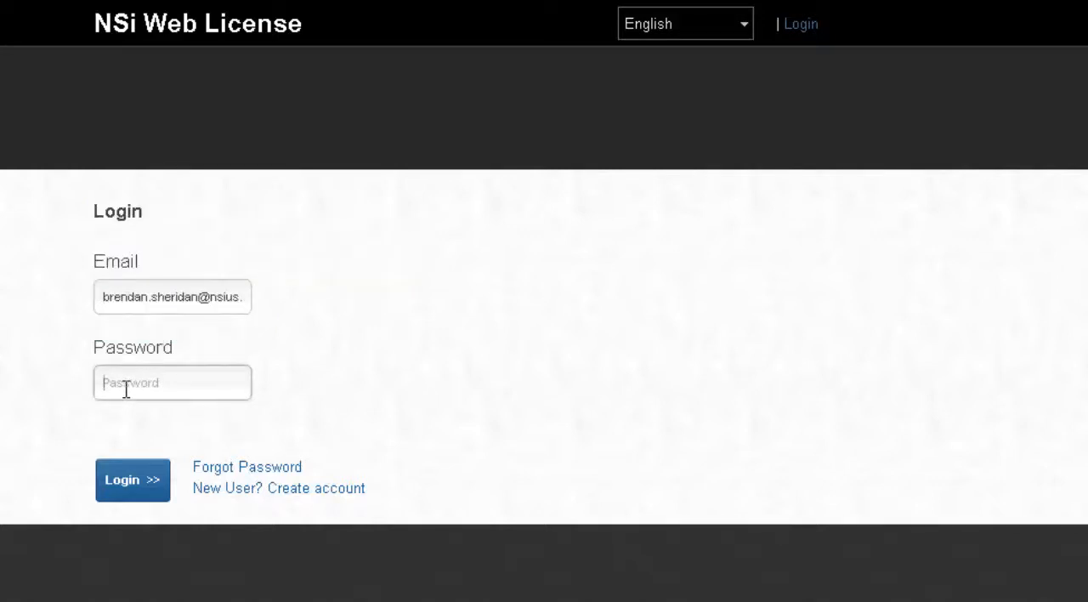
pyautogui.write('••••••••')
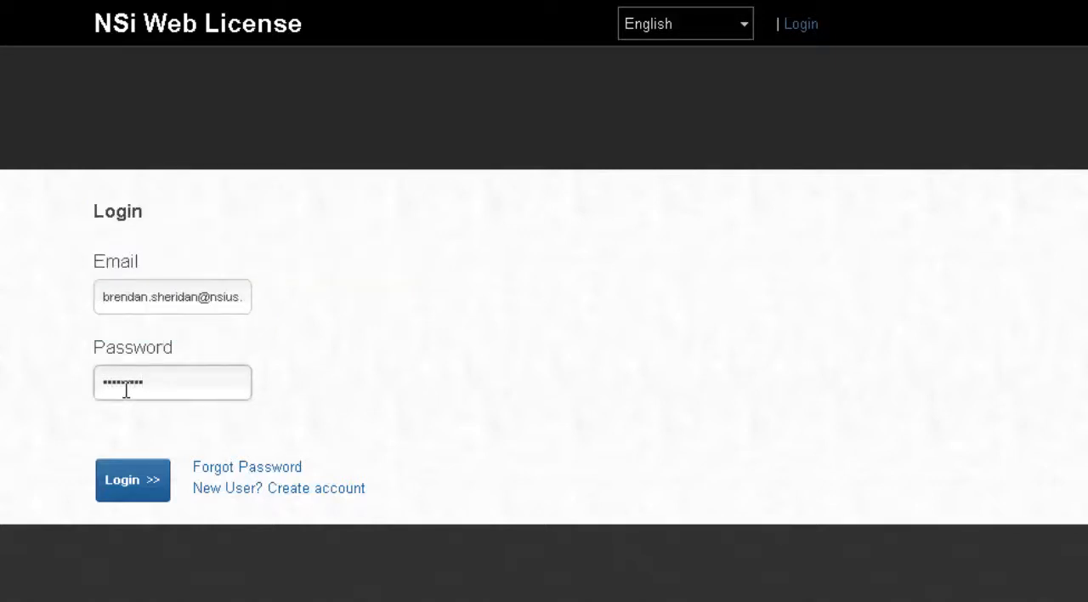
pyautogui.click(133, 480)
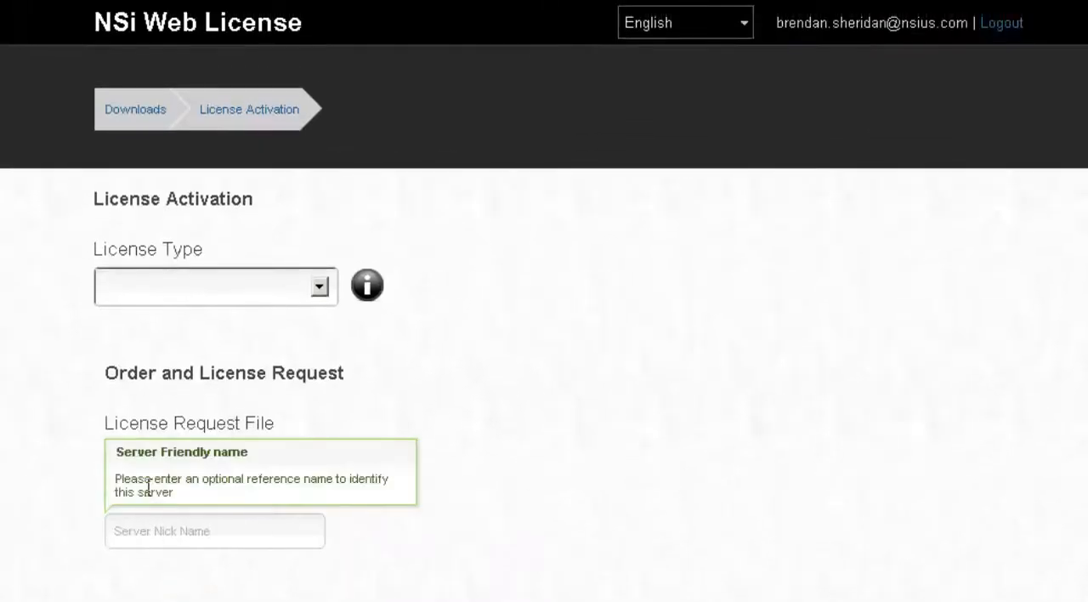
# Choose the Evaluation/Extension license type and start choosing the request file.
pyautogui.click(320, 285)
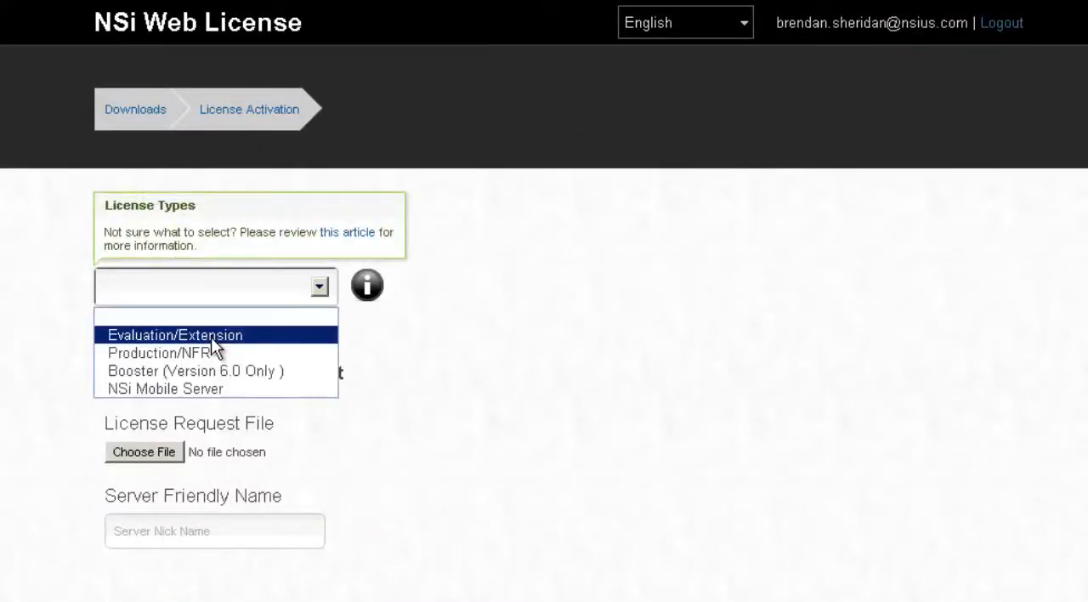
pyautogui.click(175, 335)
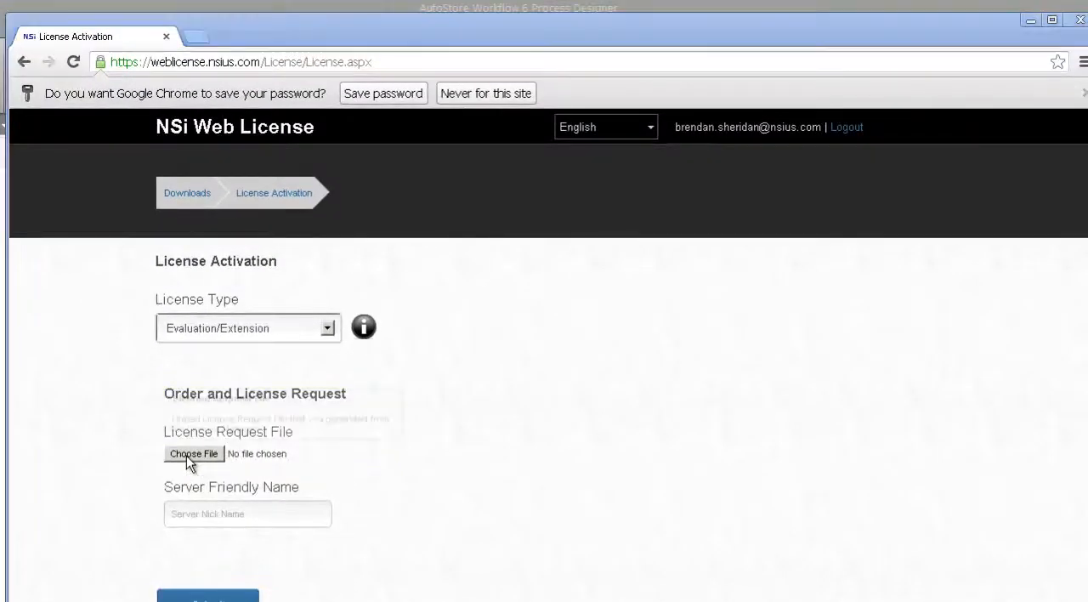
pyautogui.click(194, 452)
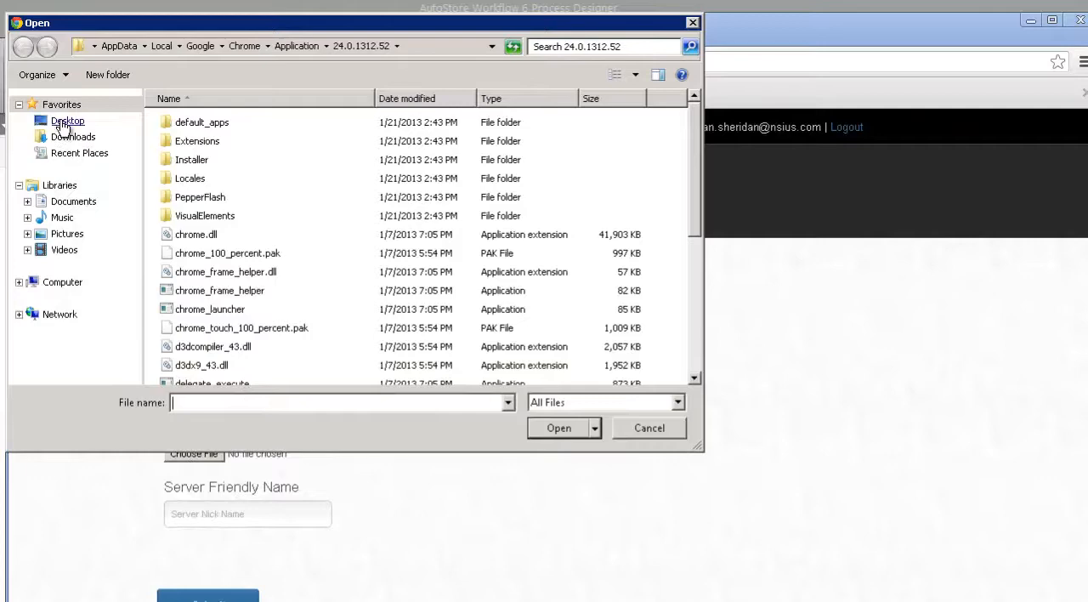
# Attach the 1212013 request file from C:\AutoStore Files\AutoStore License Files.
pyautogui.click(68, 119)
pyautogui.write('c:\\')
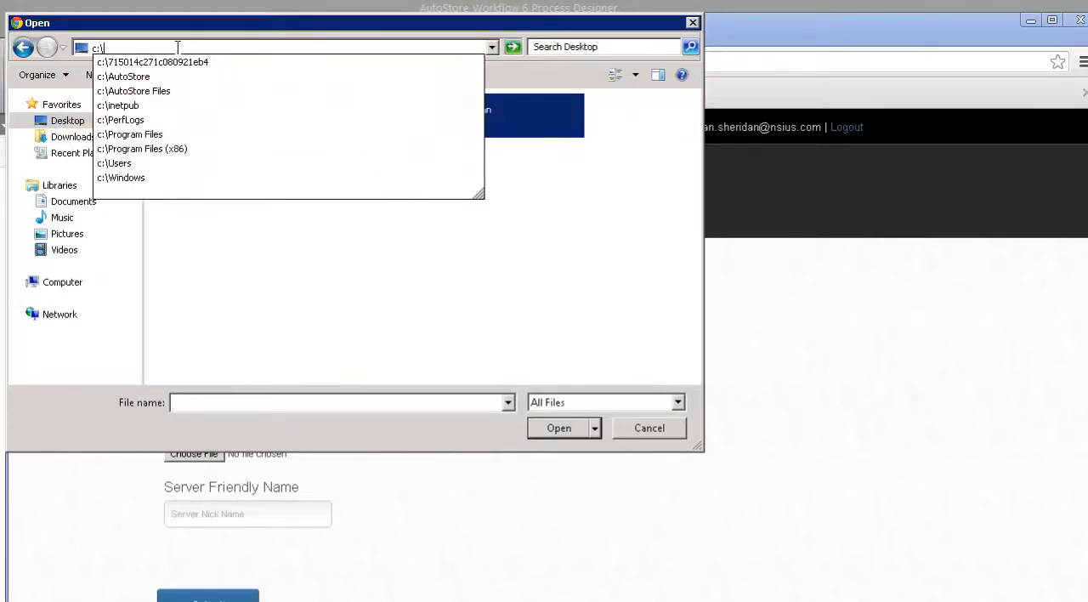
pyautogui.click(133, 92)
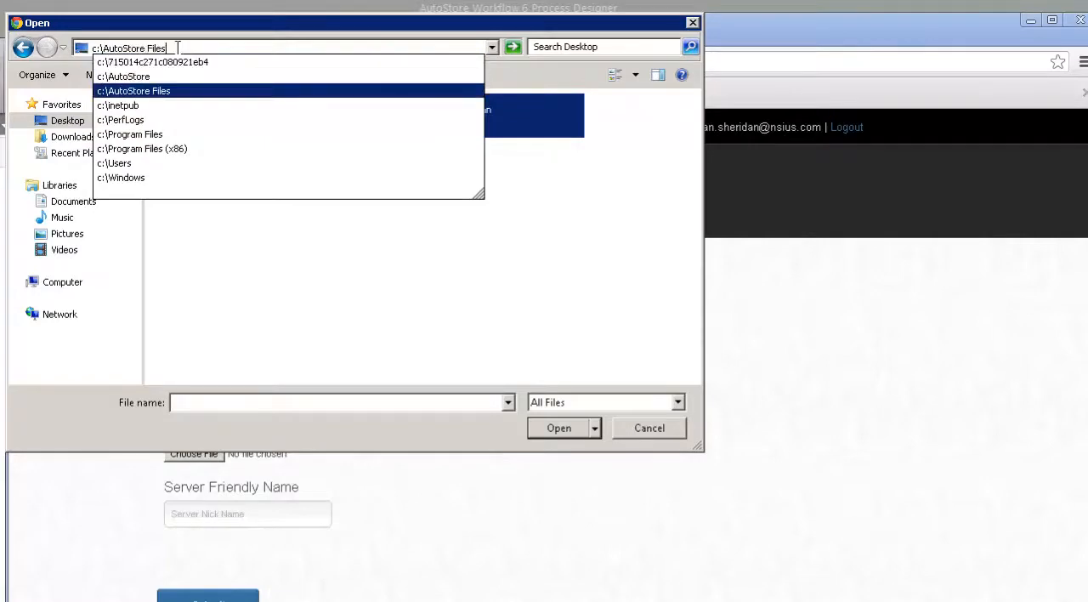
pyautogui.click(133, 92)
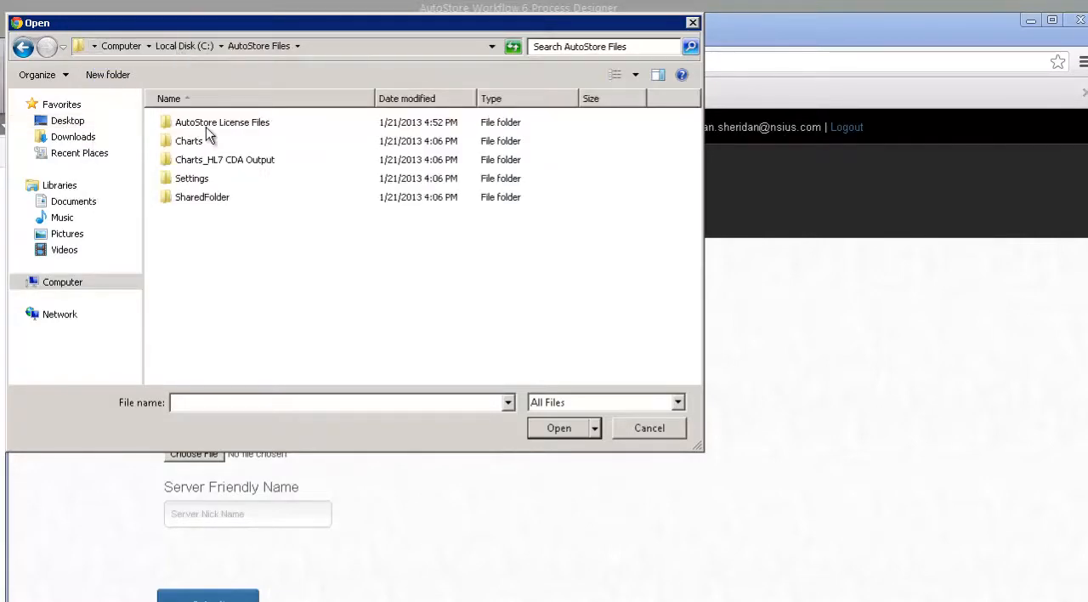
pyautogui.doubleClick(221, 122)
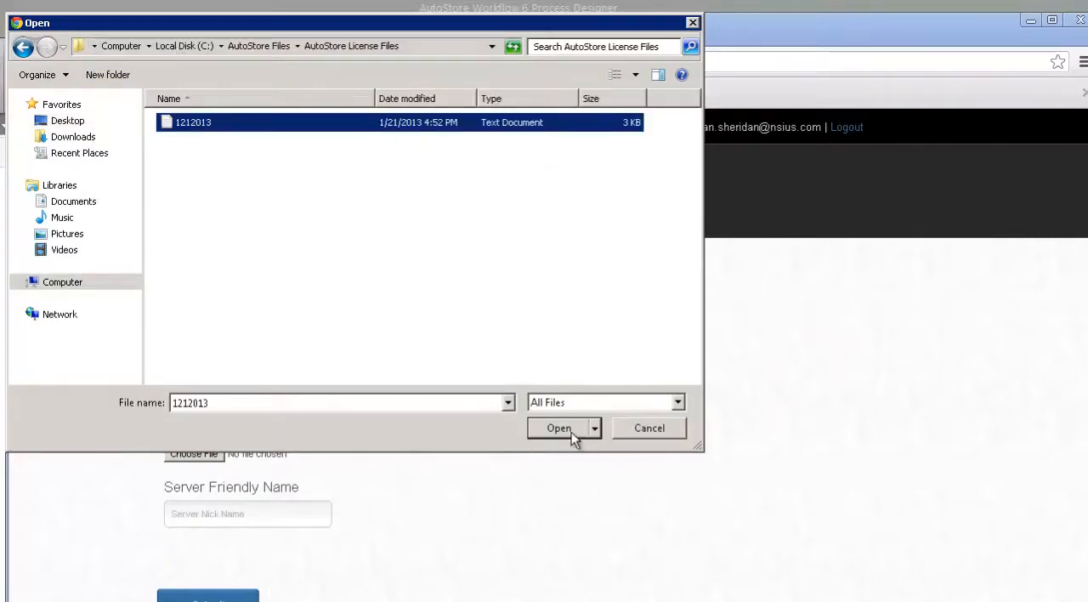
pyautogui.click(558, 428)
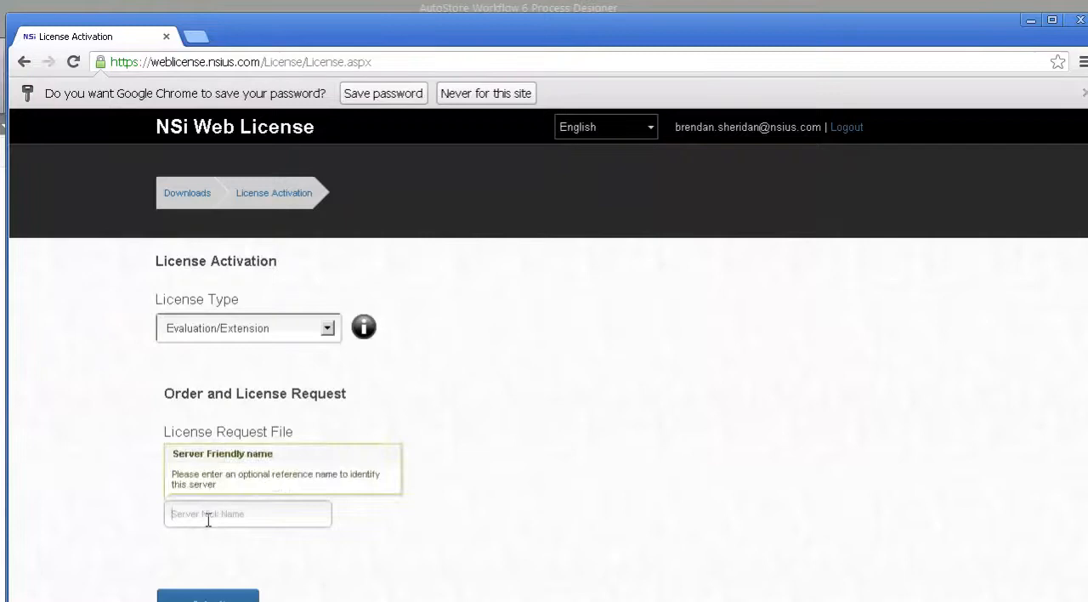
pyautogui.moveTo(317, 359)
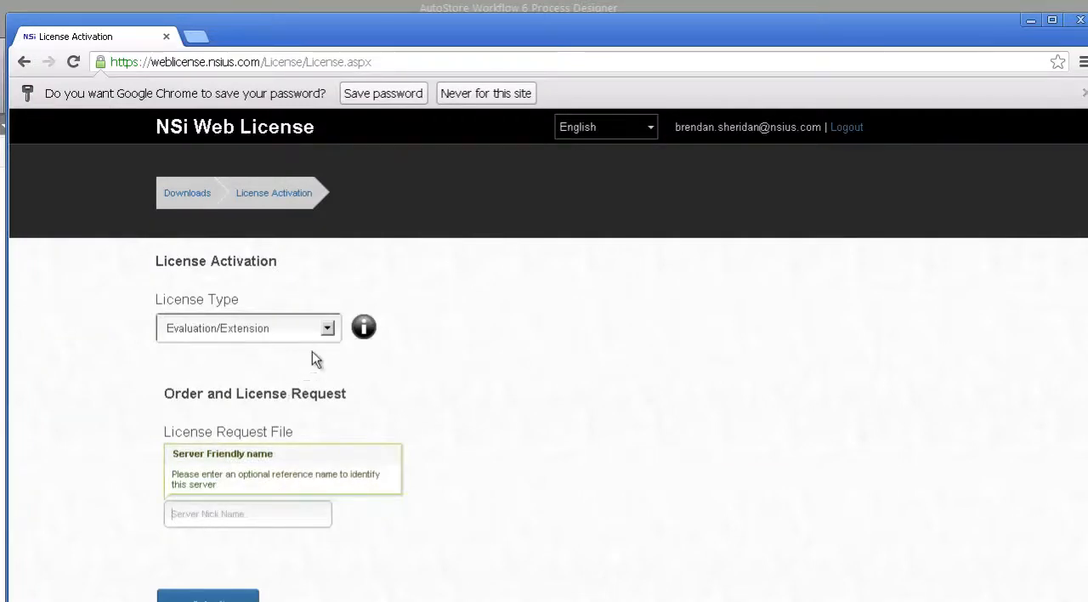
# Set license type Production/NFR, server friendly name Demo, and reach the activation number field.
pyautogui.click(247, 329)
pyautogui.write('D')
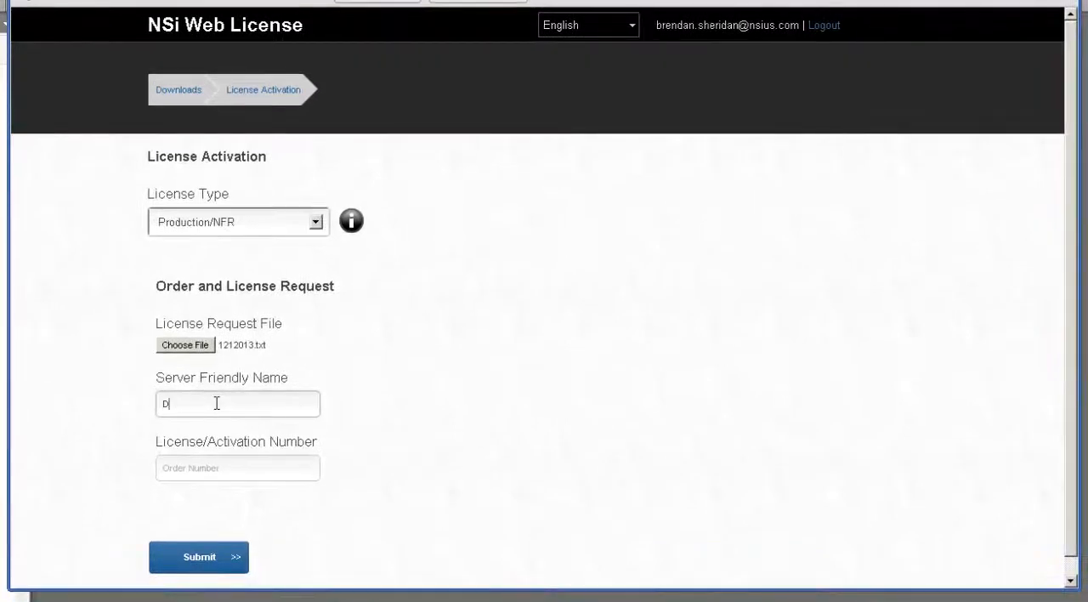
pyautogui.write('emo')
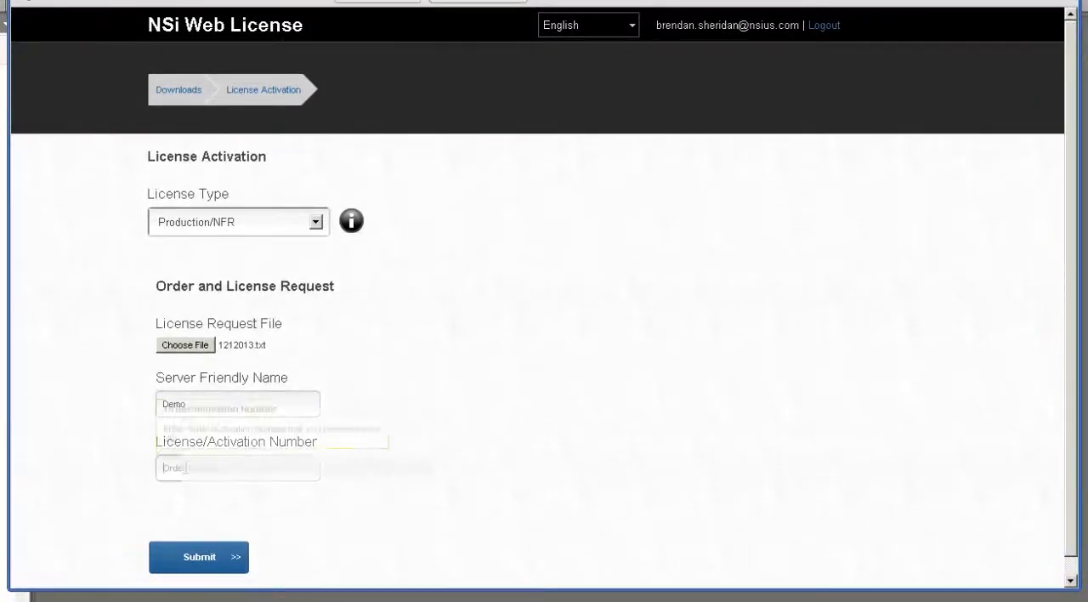
pyautogui.scroll(-3)
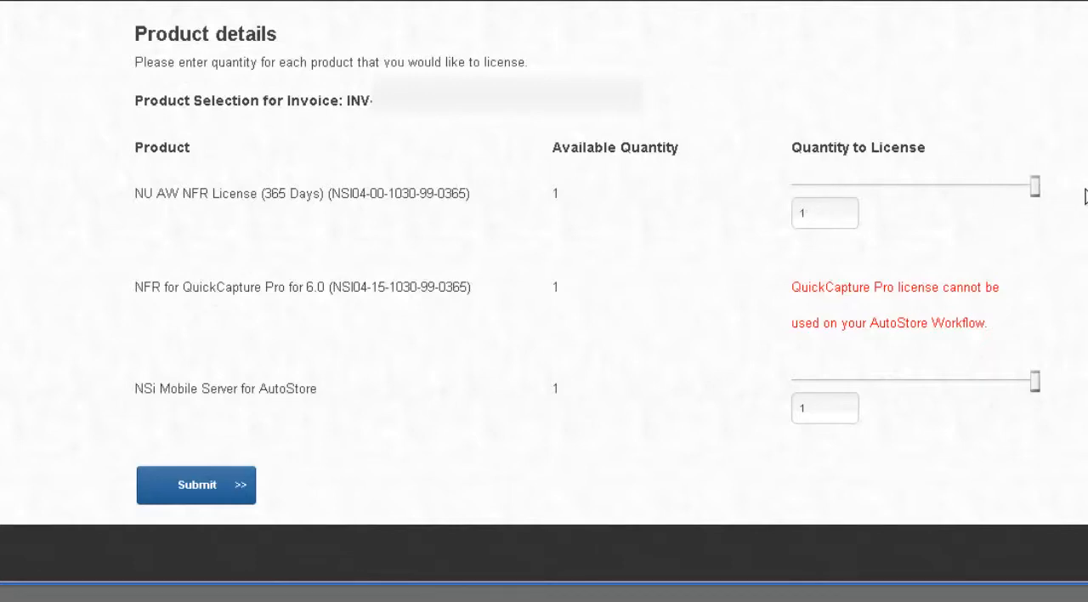
pyautogui.moveTo(602, 410)
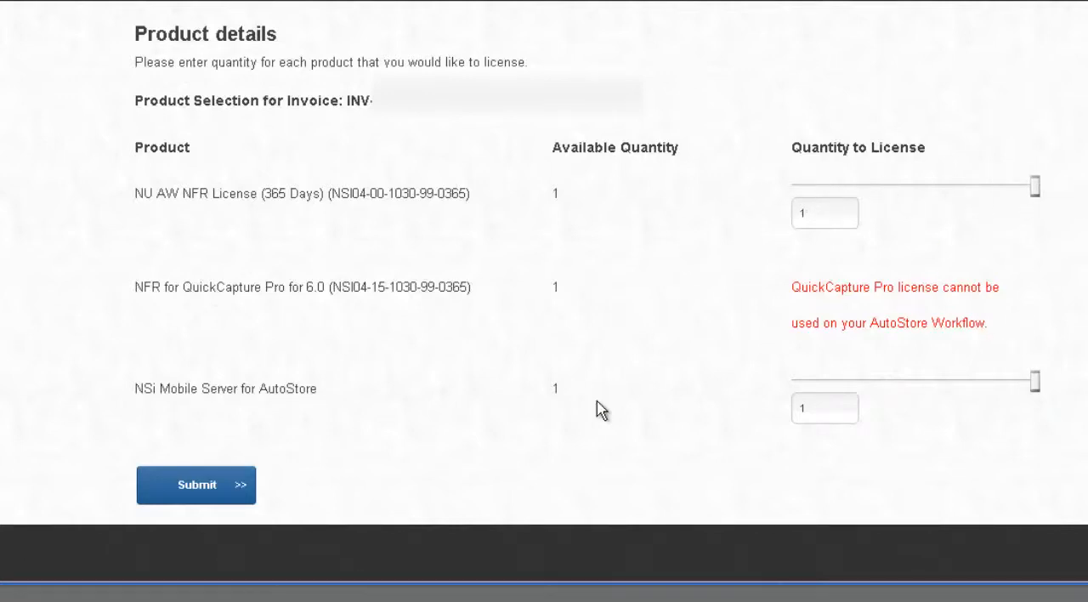
# Submit quantity 1 for the NFR 365-day license and NSi Mobile Server, then download the license.
pyautogui.click(195, 484)
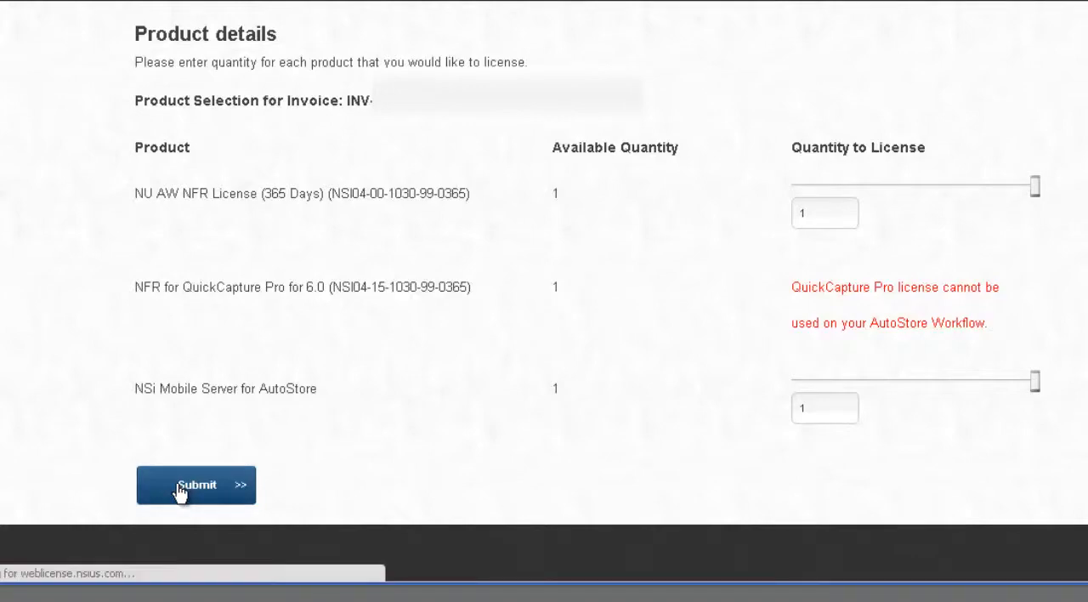
pyautogui.click(196, 484)
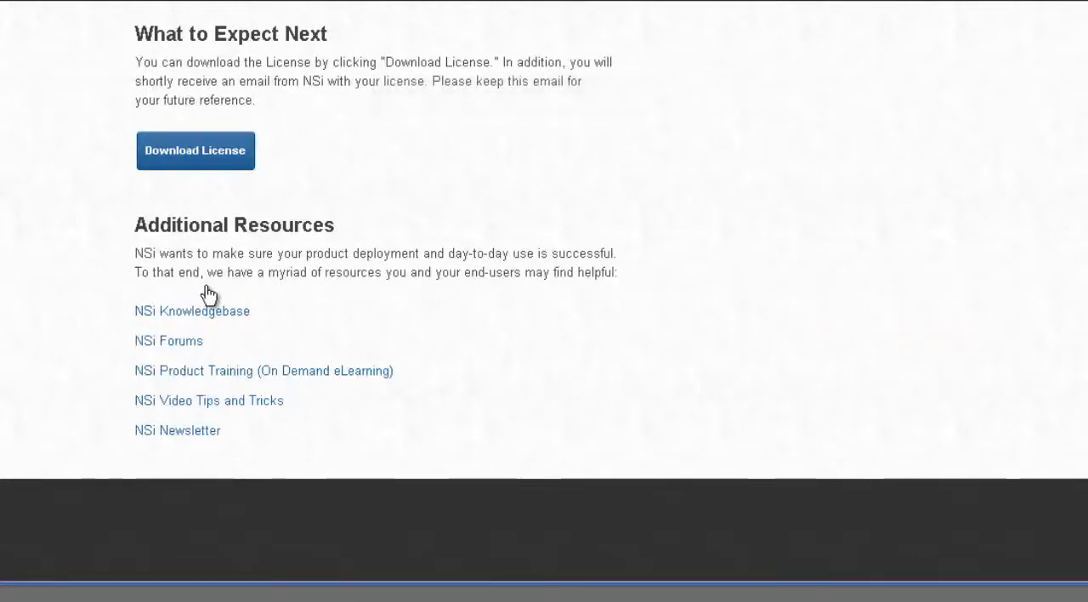
pyautogui.click(194, 149)
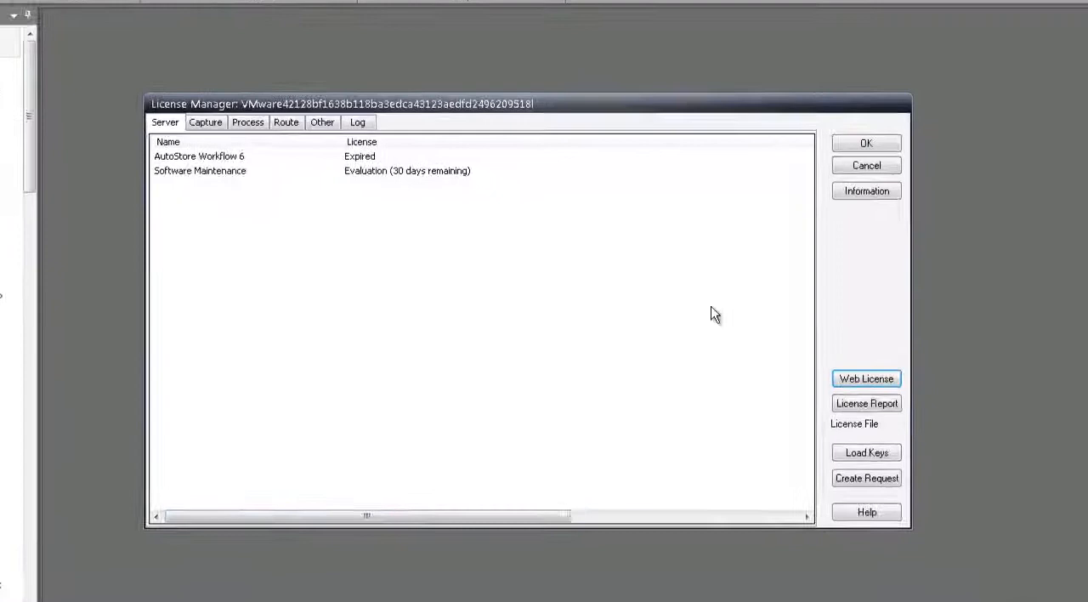
# Load the downloaded license text file from the Downloads folder via Load Keys.
pyautogui.click(867, 452)
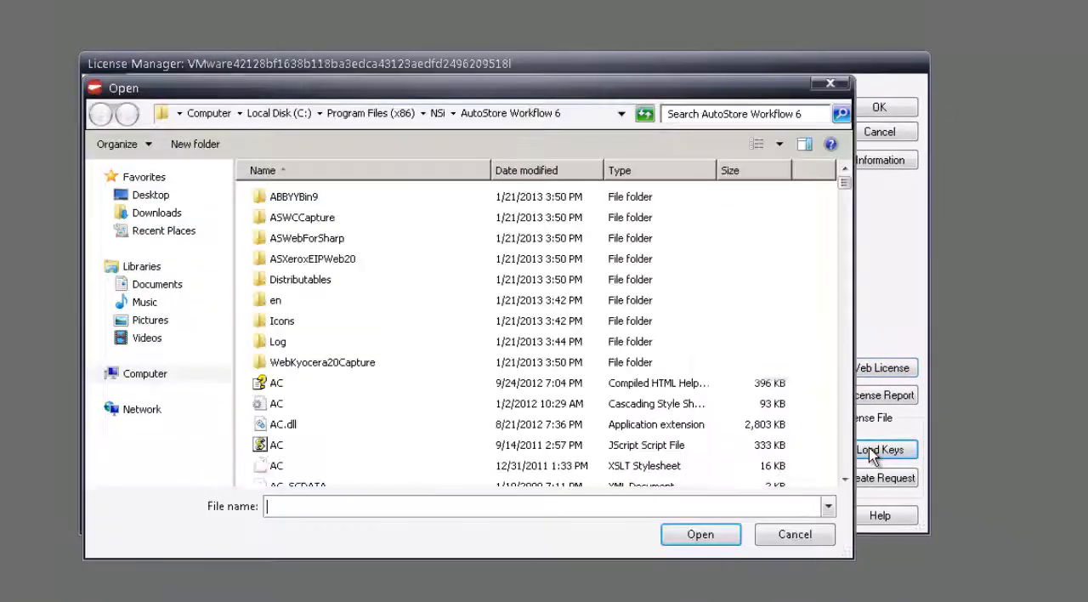
pyautogui.click(157, 212)
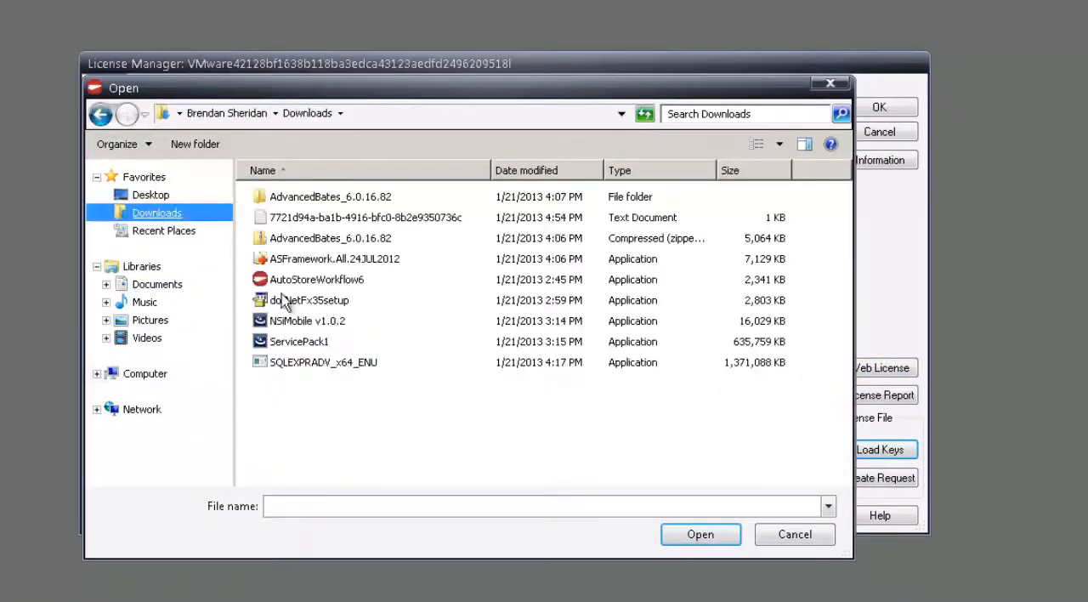
pyautogui.click(367, 218)
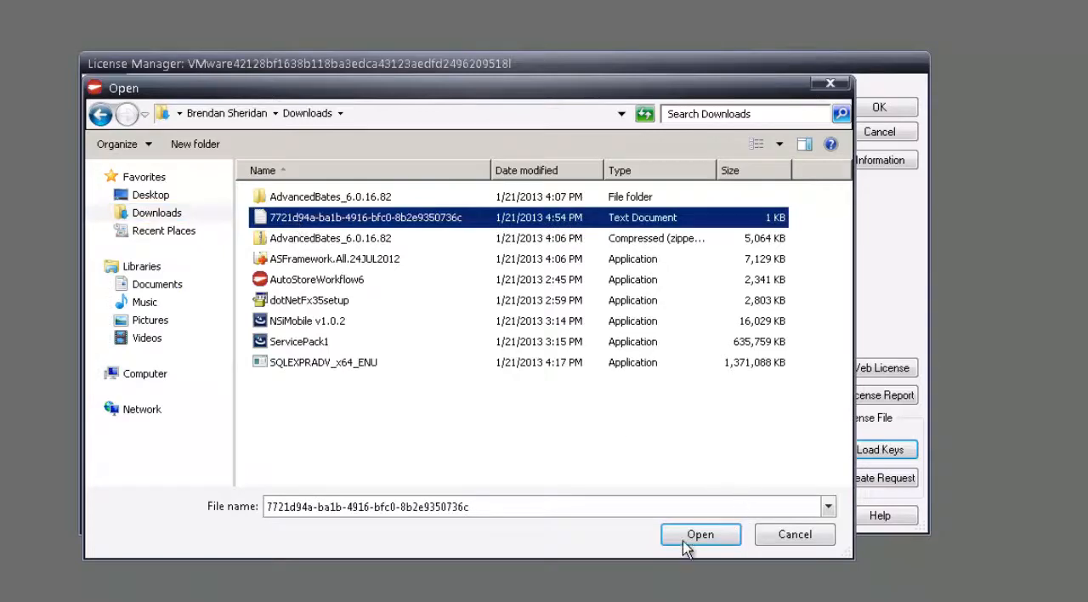
pyautogui.click(701, 534)
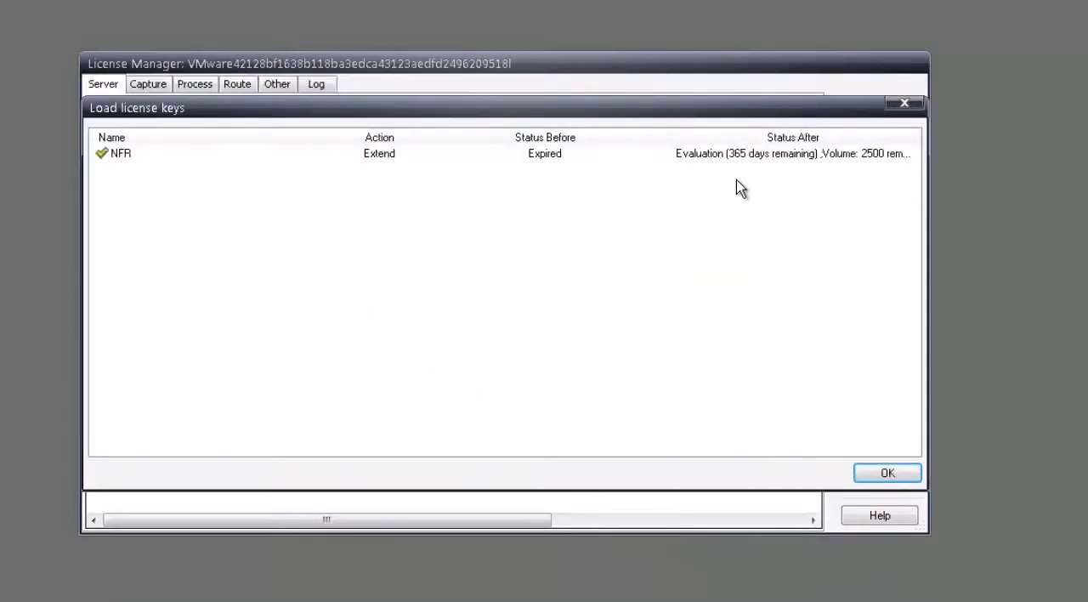
# Accept the loaded NFR keys and confirm Workflow 6 and Software Maintenance show 365 days remaining.
pyautogui.click(120, 153)
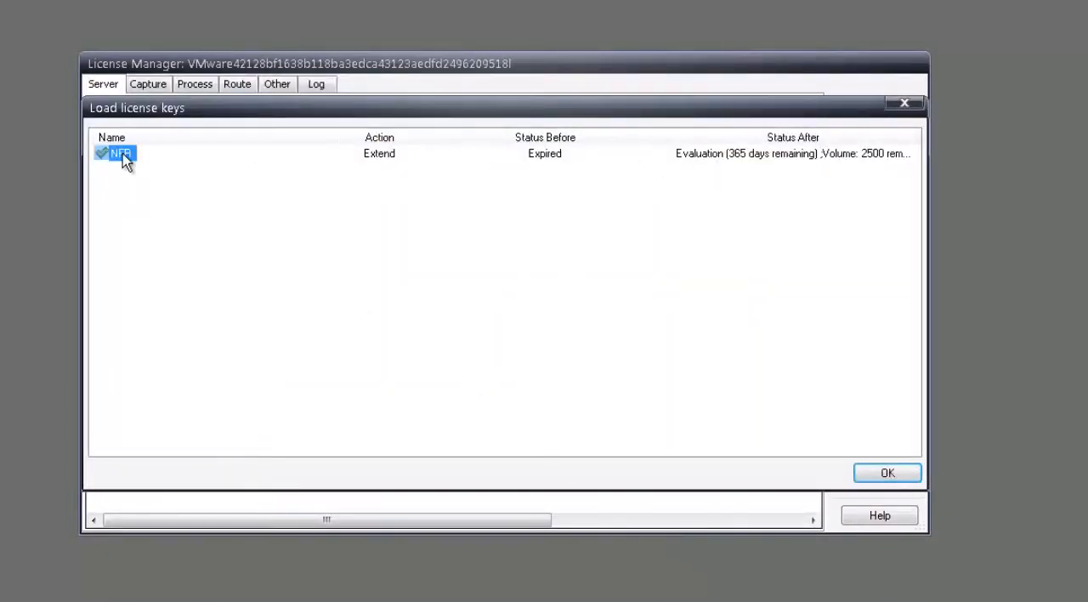
pyautogui.click(888, 473)
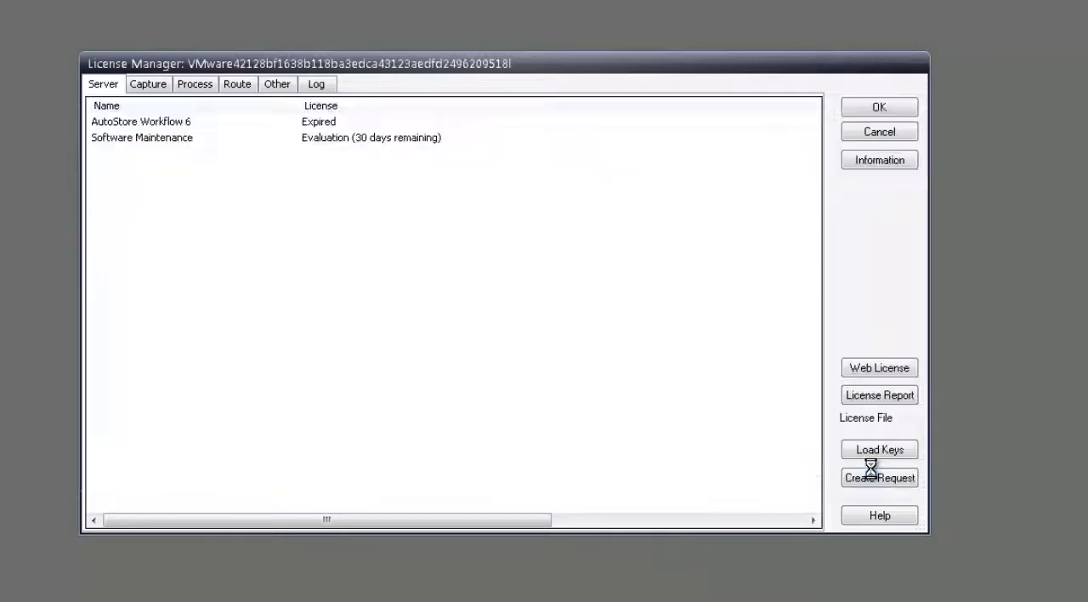
pyautogui.click(880, 449)
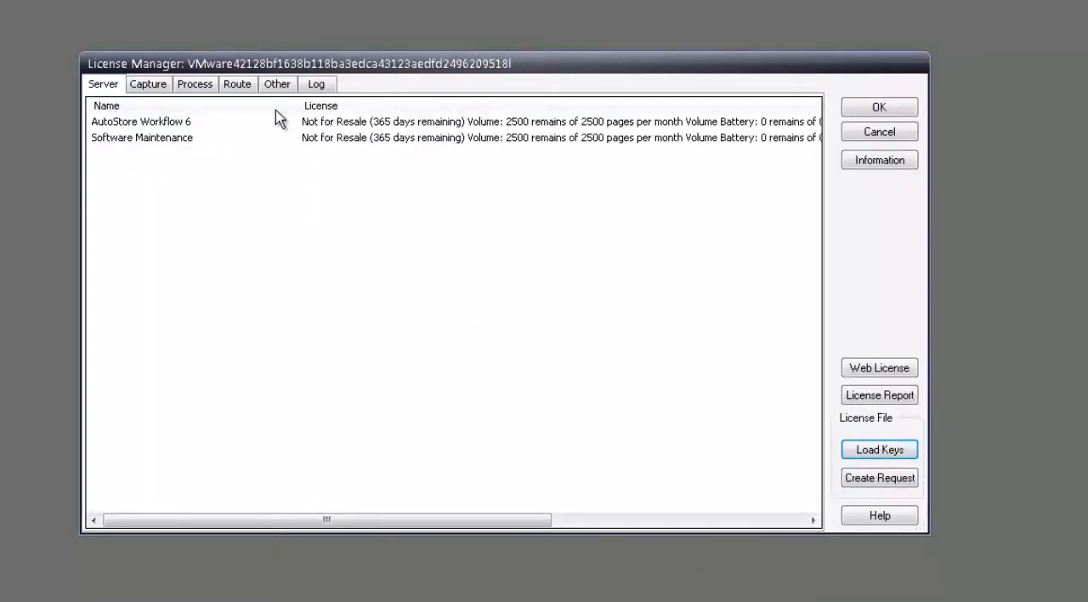
pyautogui.click(141, 136)
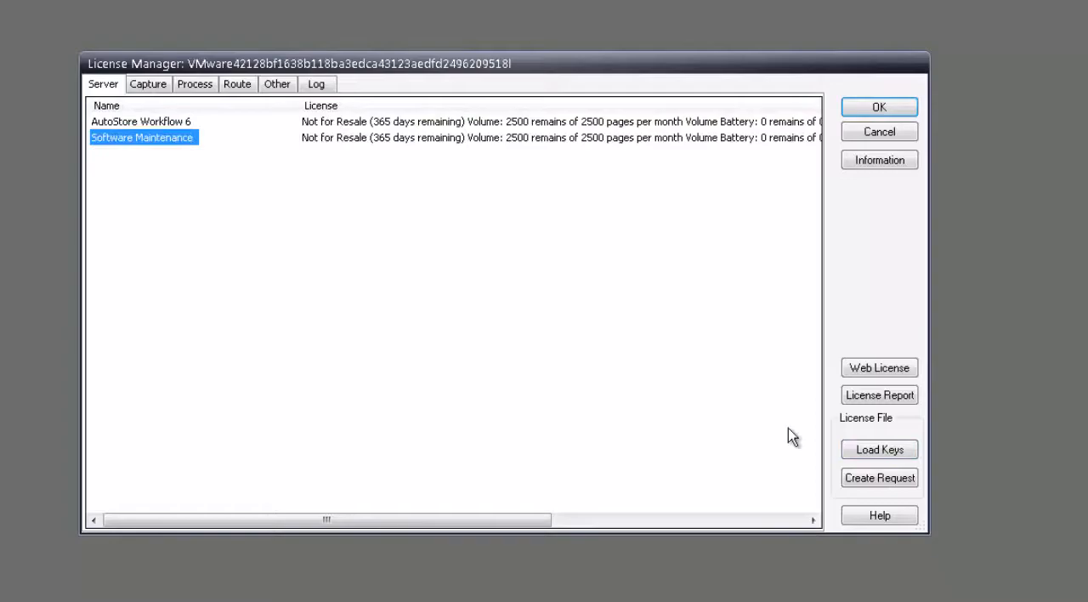